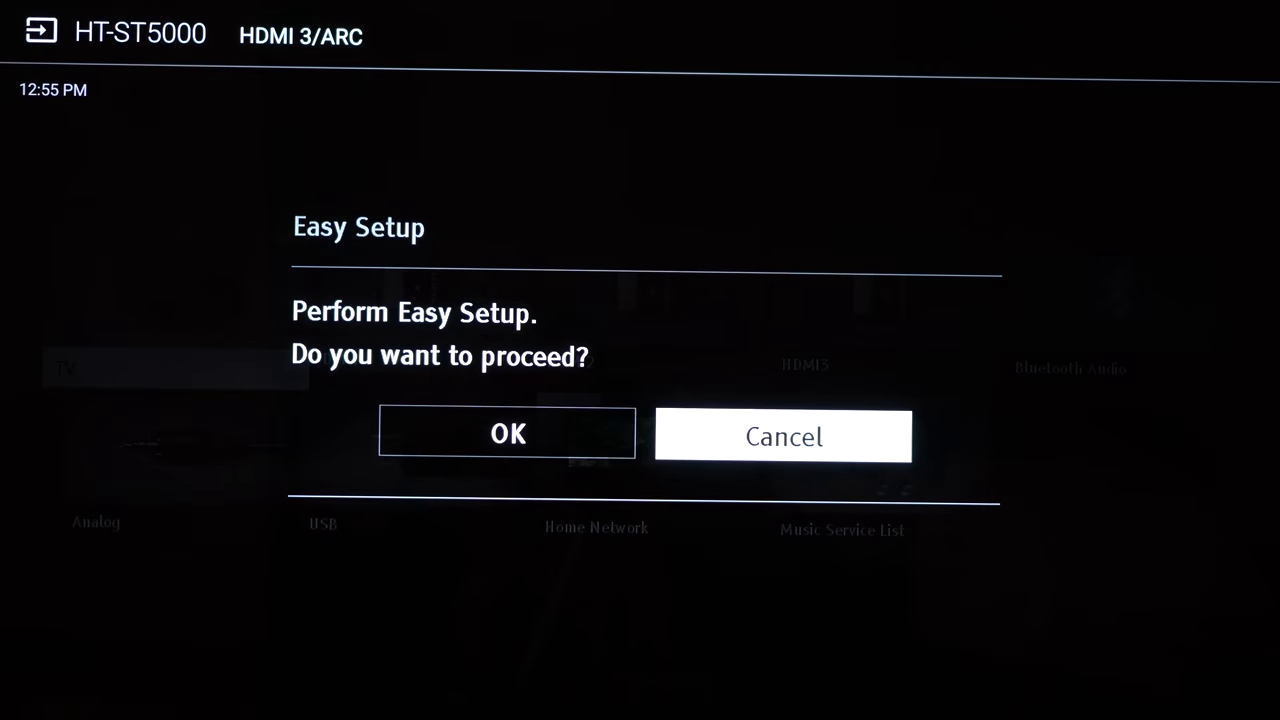
Run Easy Setup in English, join Wi-Fi with the password, and enable Chromecast built-in.
click(507, 433)
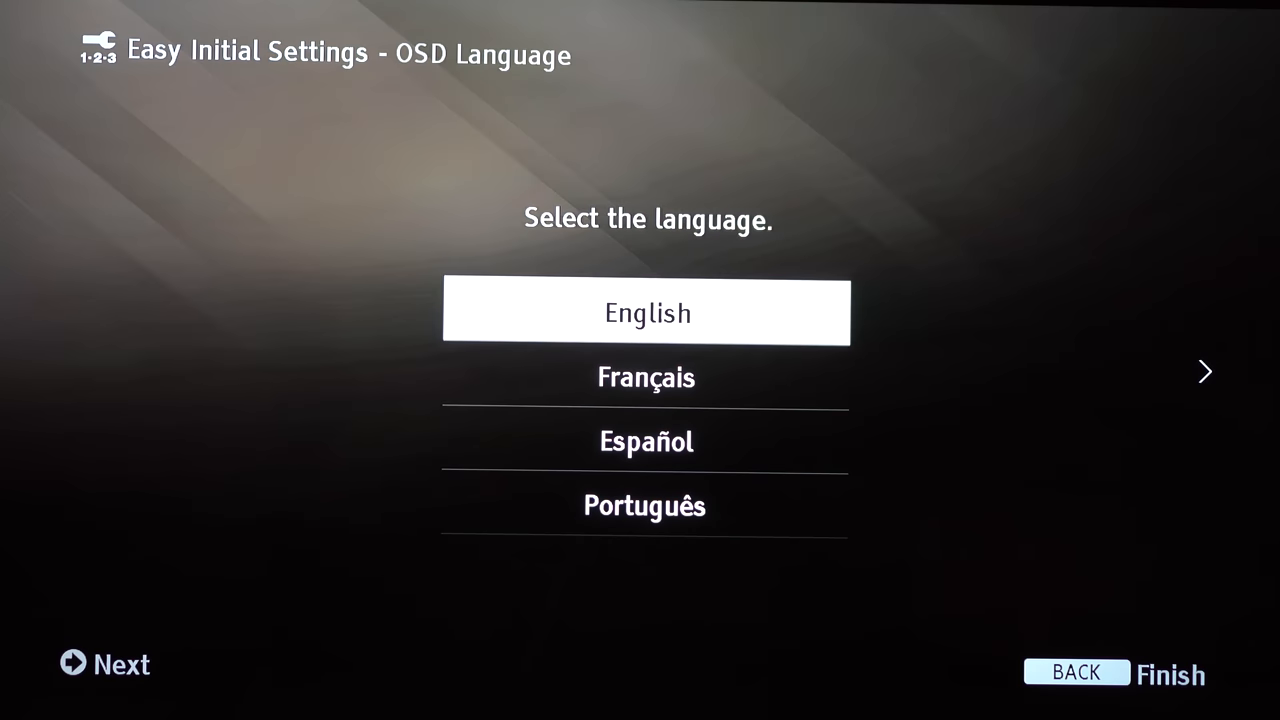
click(104, 663)
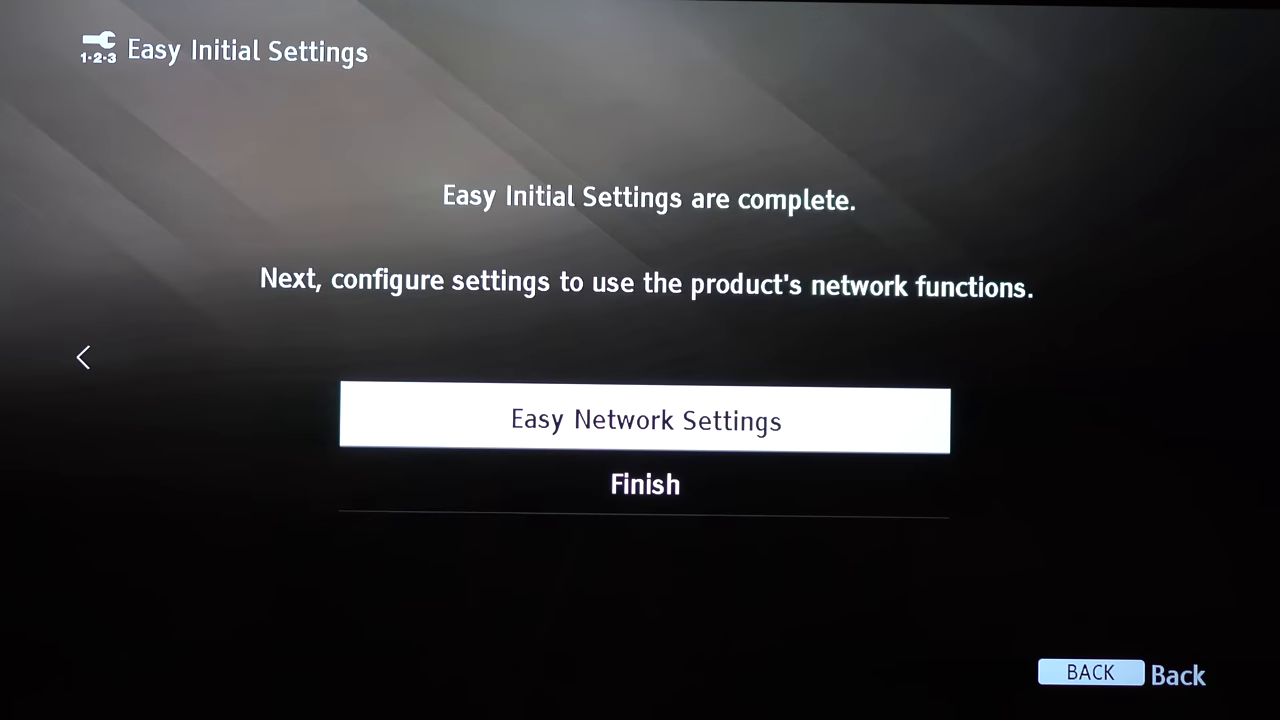
click(645, 420)
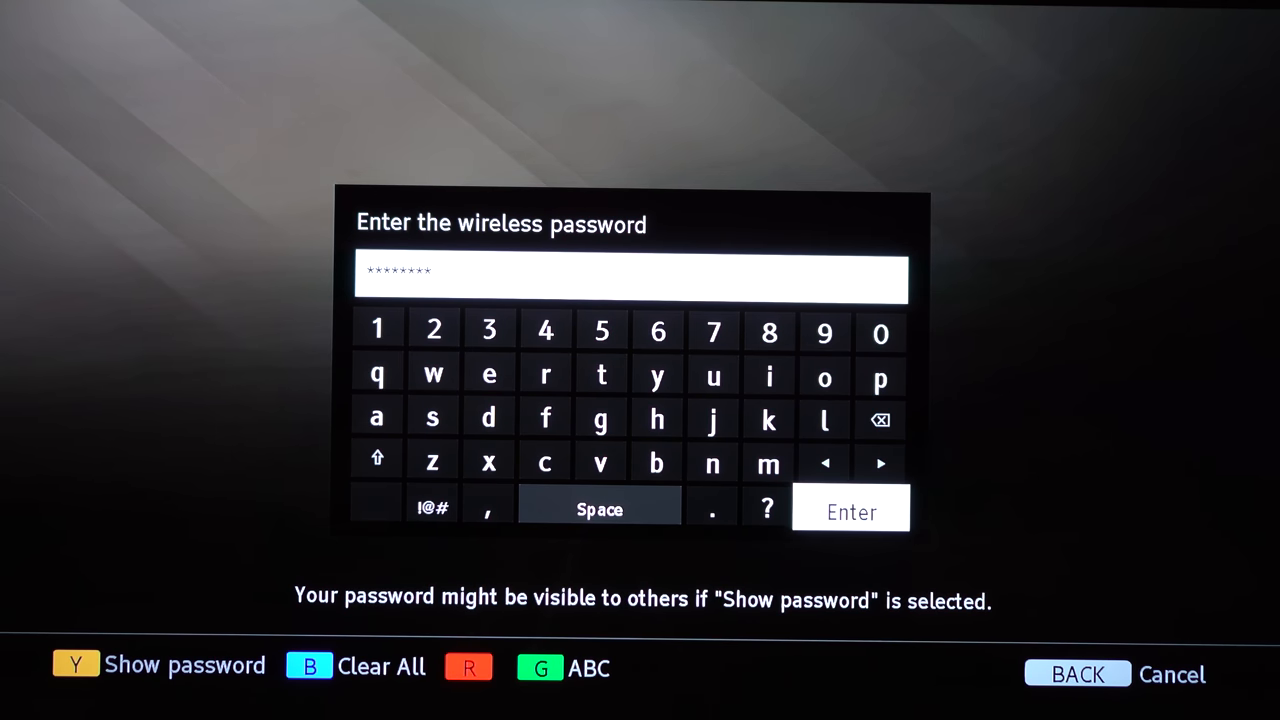
click(850, 511)
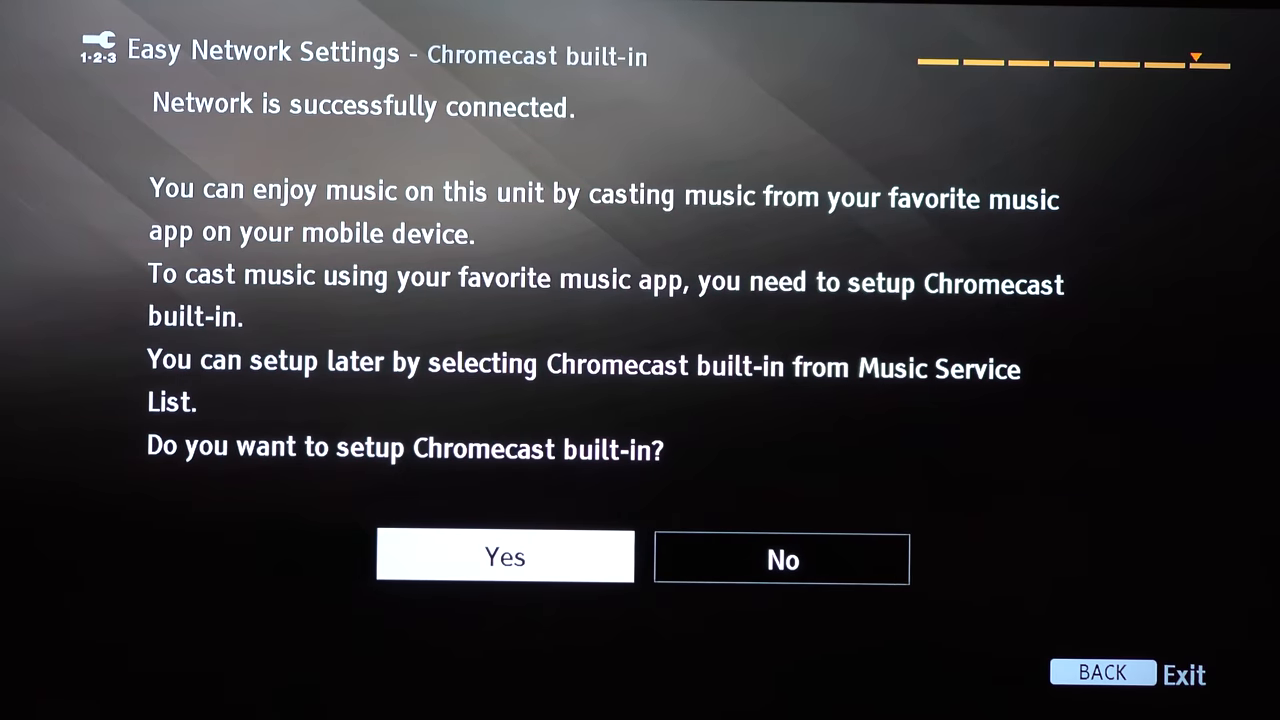
click(504, 556)
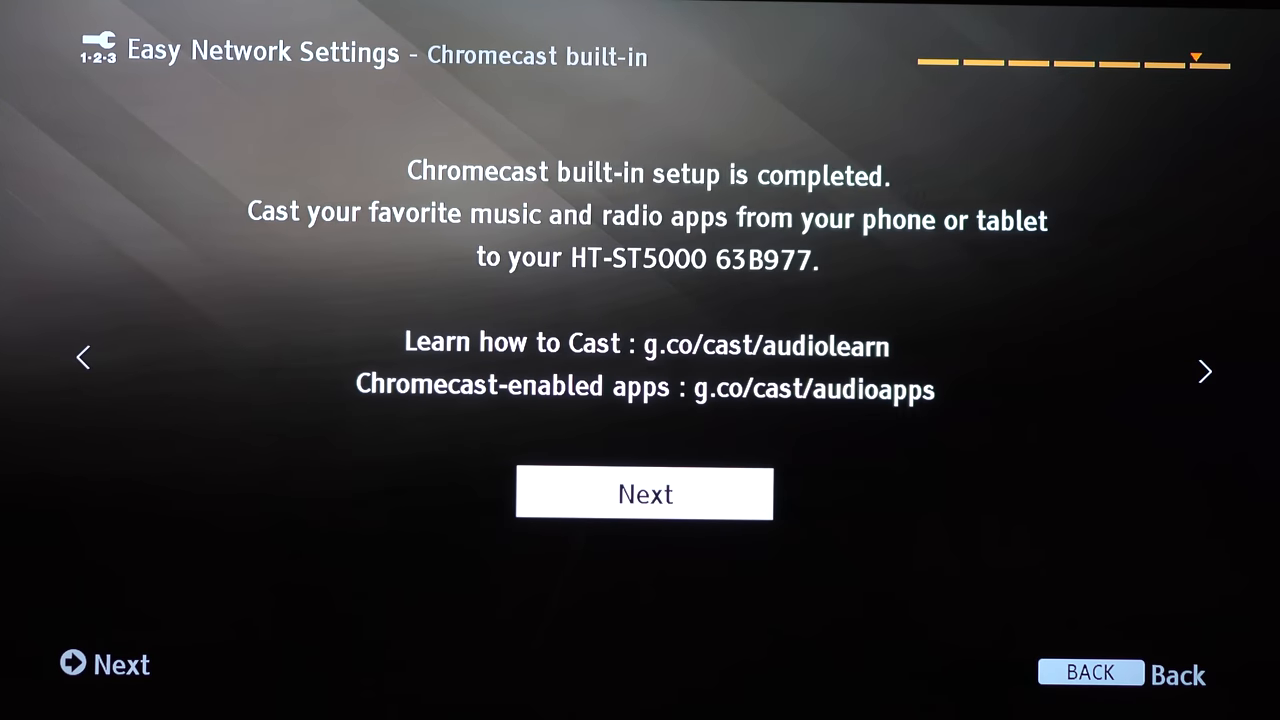
click(645, 493)
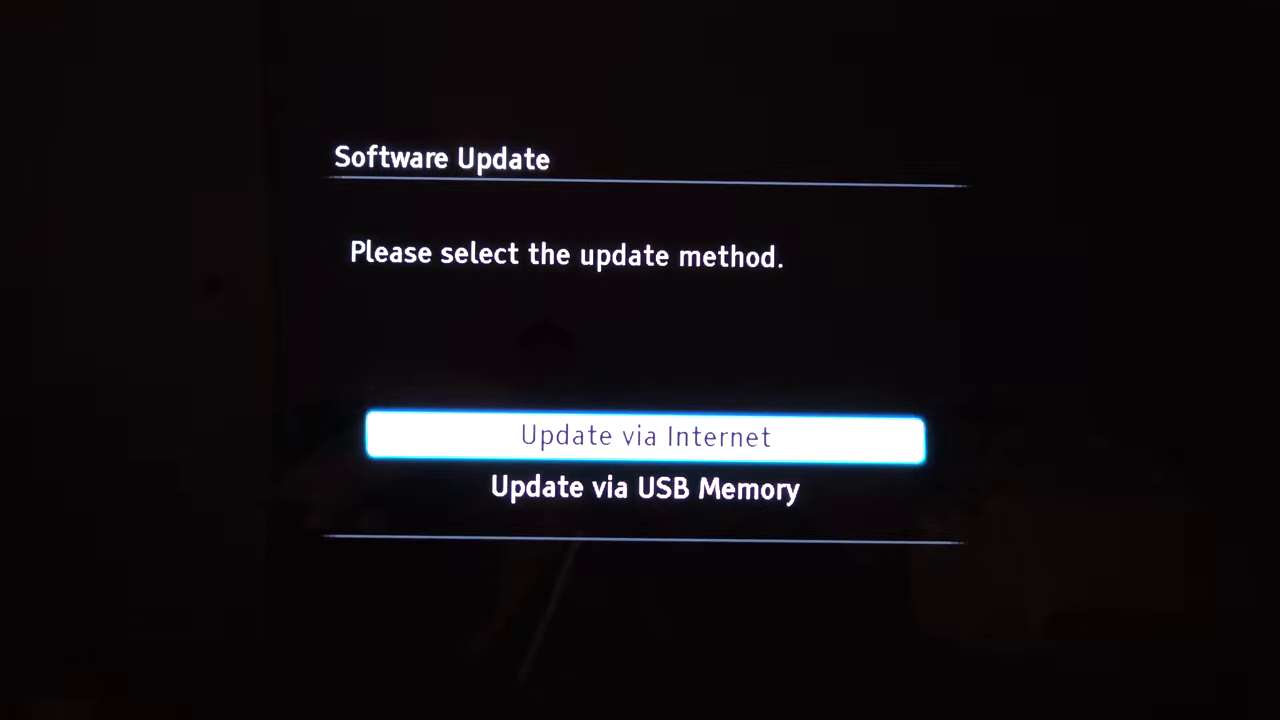
Move past the software update options and keep output video resolution at Auto.
click(644, 437)
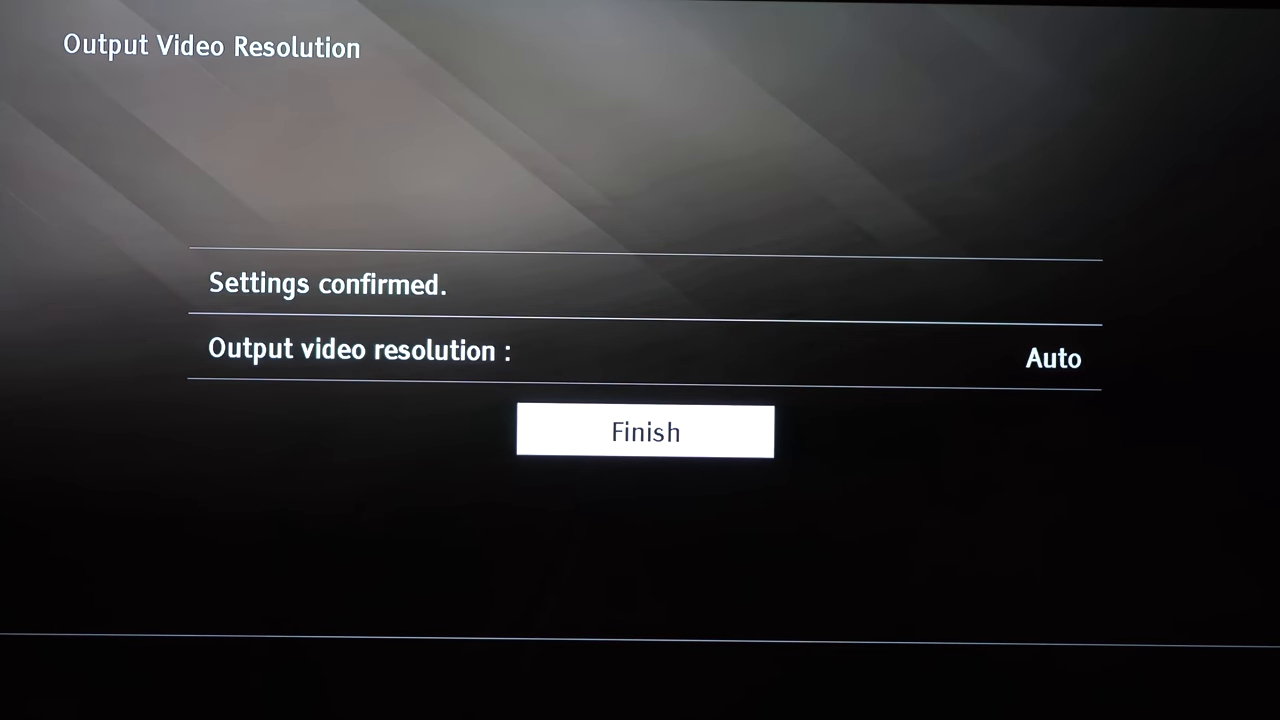
click(645, 431)
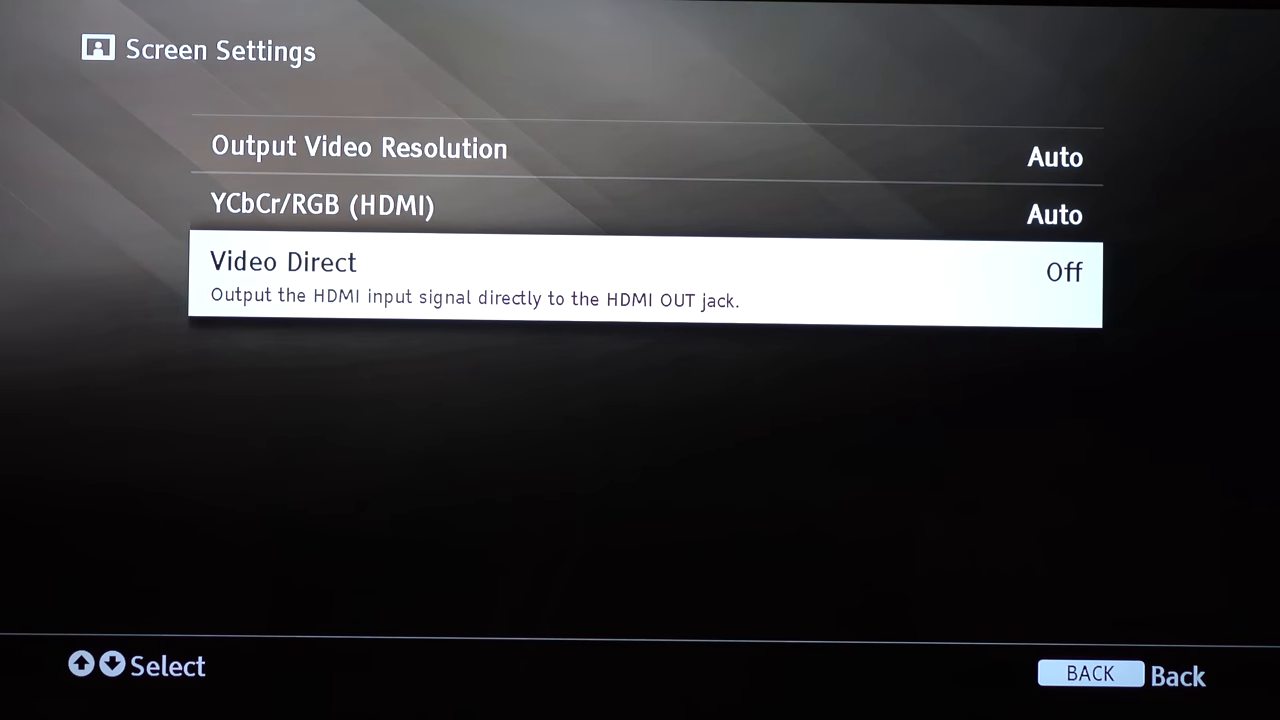
click(1090, 673)
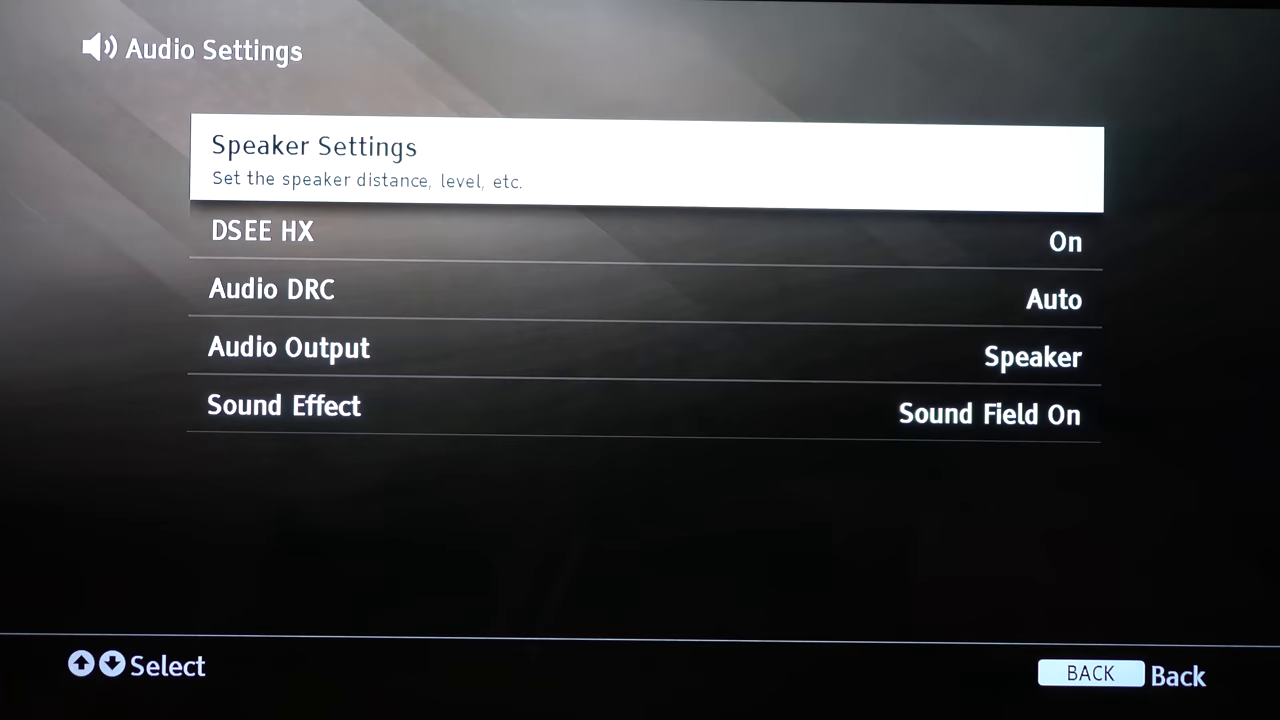
Accept speaker levels, set ceiling height to 7.00 ft, keep Bluetooth mode as Receiver.
click(647, 167)
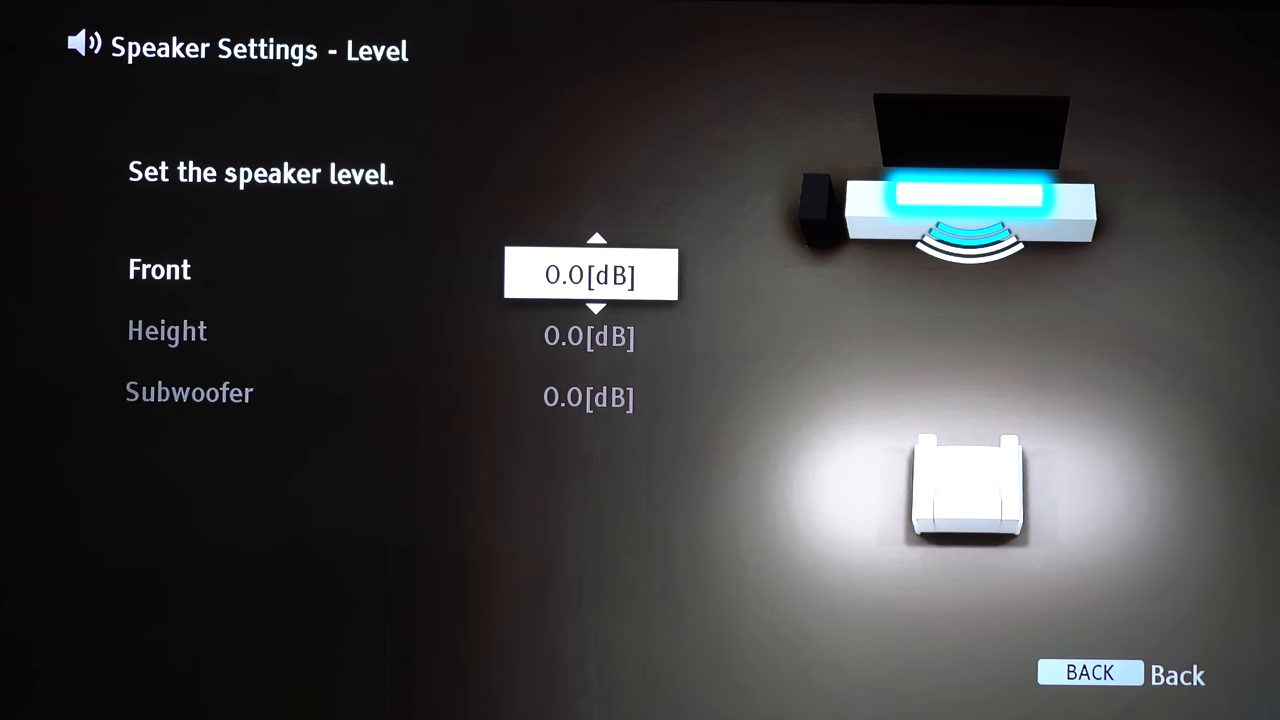
click(1089, 672)
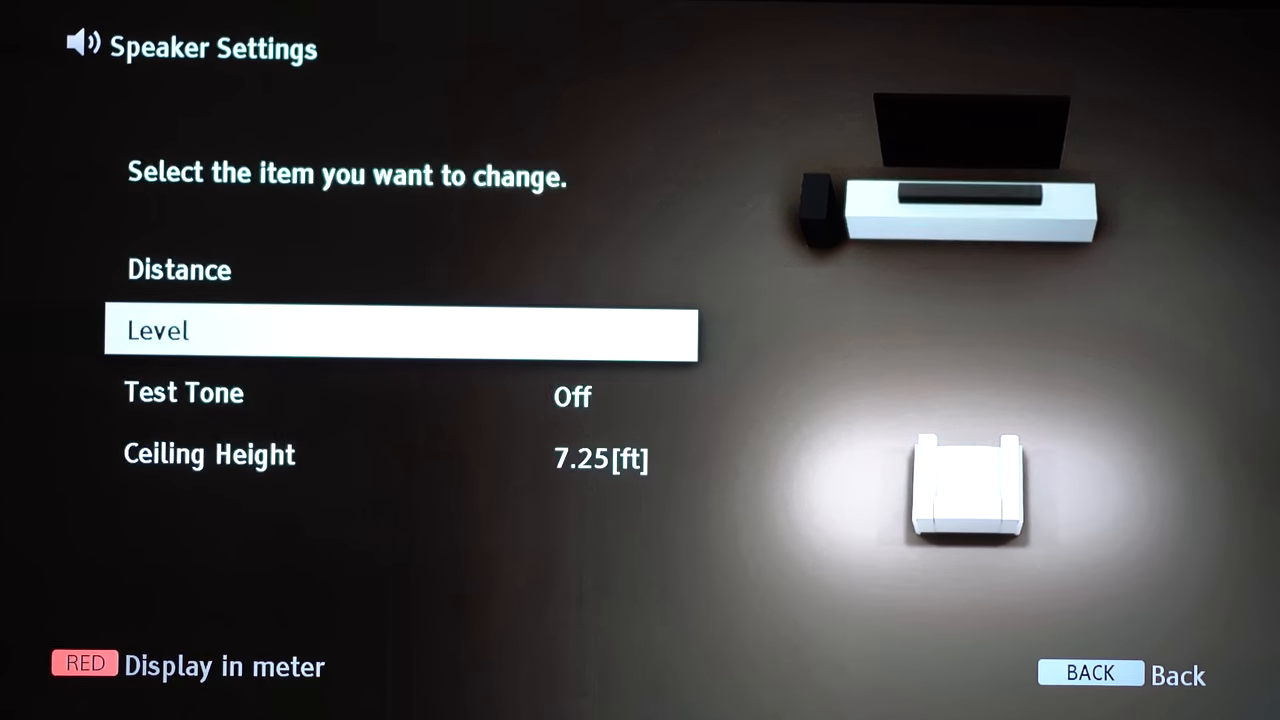
key(down)
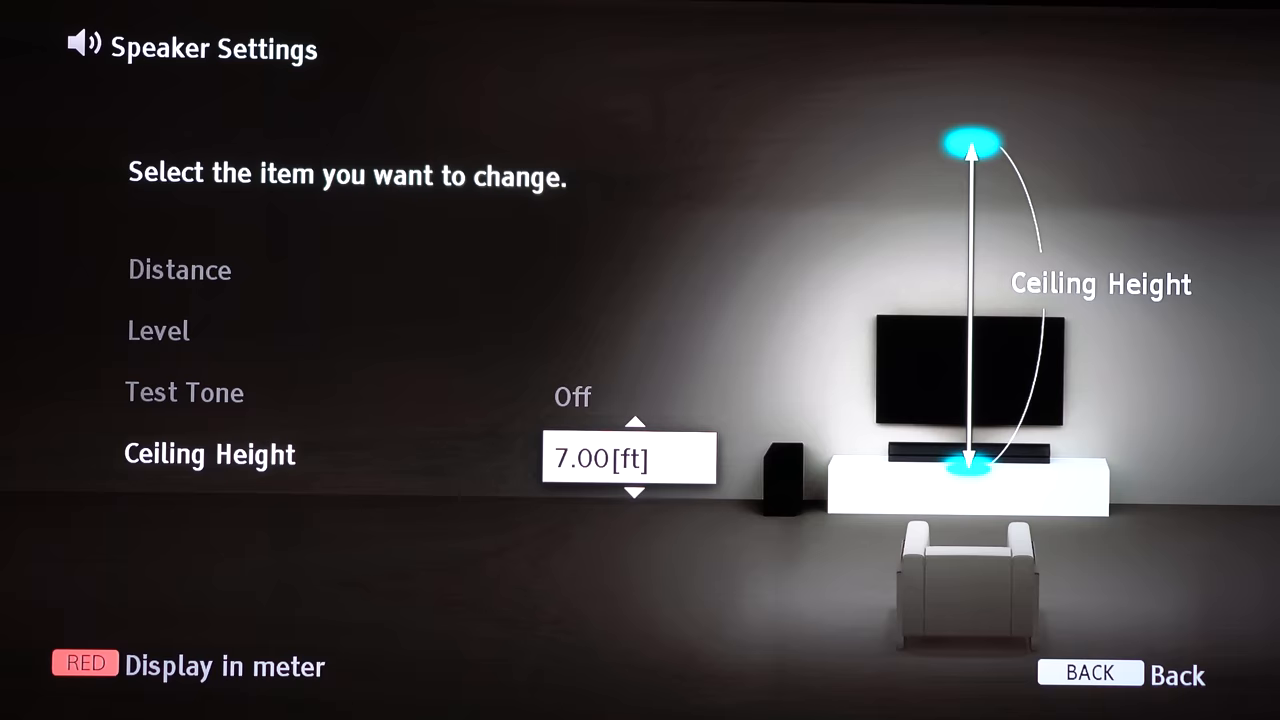
click(1089, 673)
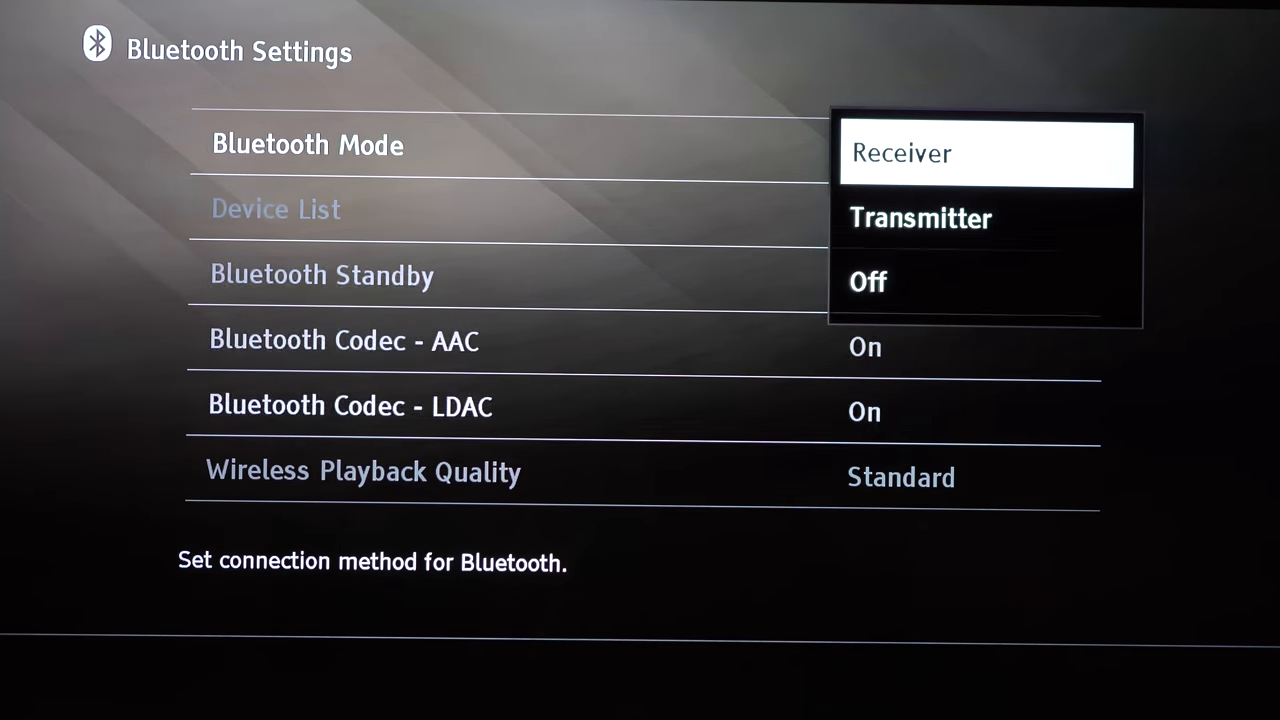
click(900, 153)
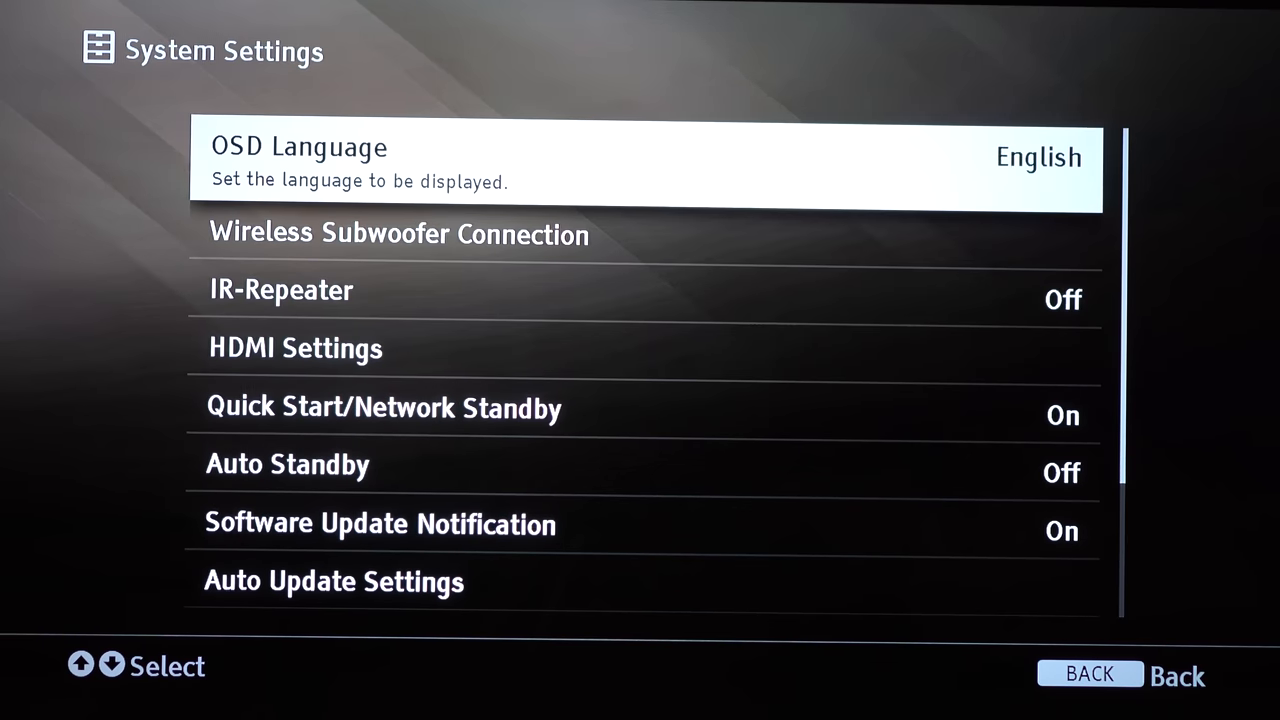
click(398, 234)
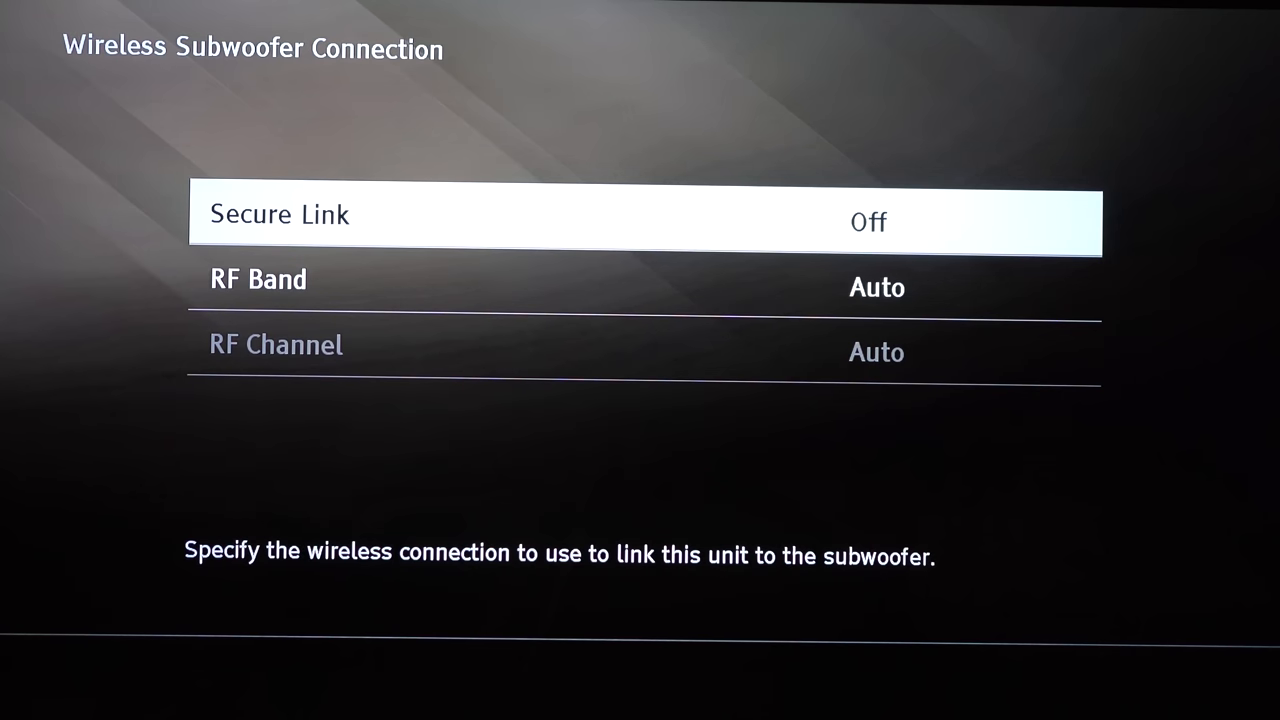
Start Secure Link pairing with the subwoofer and finish it.
click(868, 221)
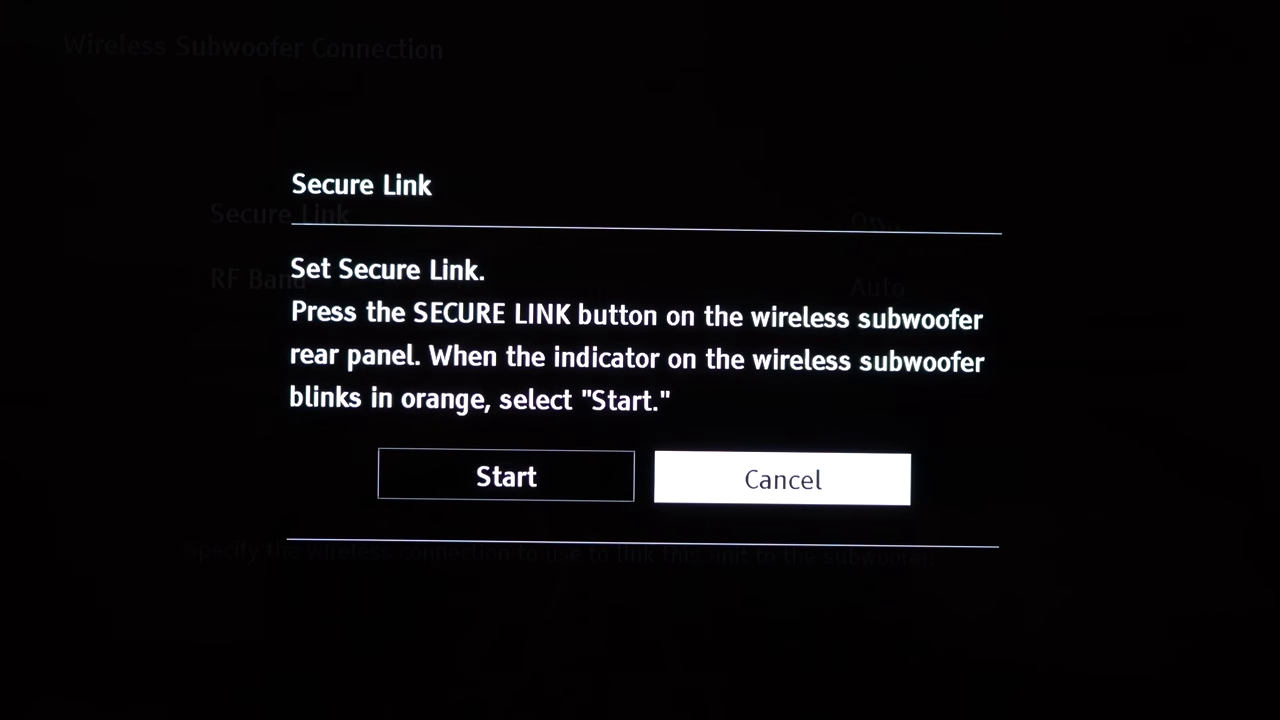
click(505, 476)
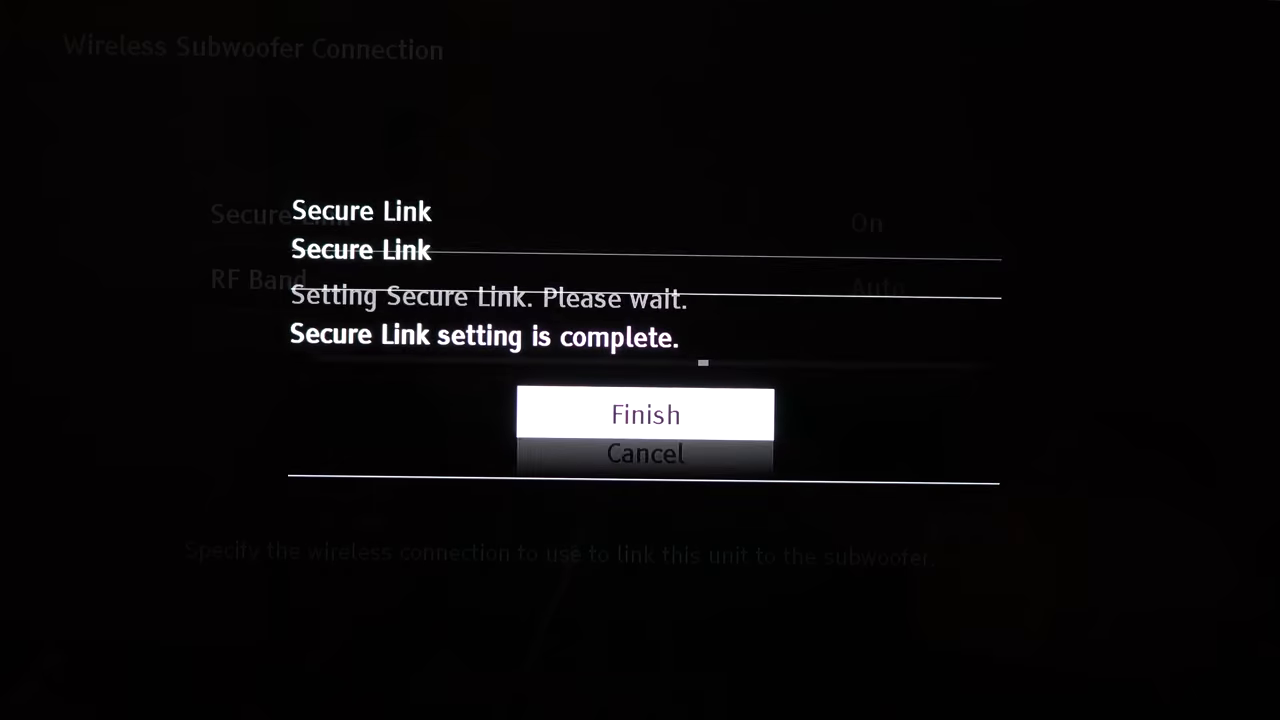
click(645, 414)
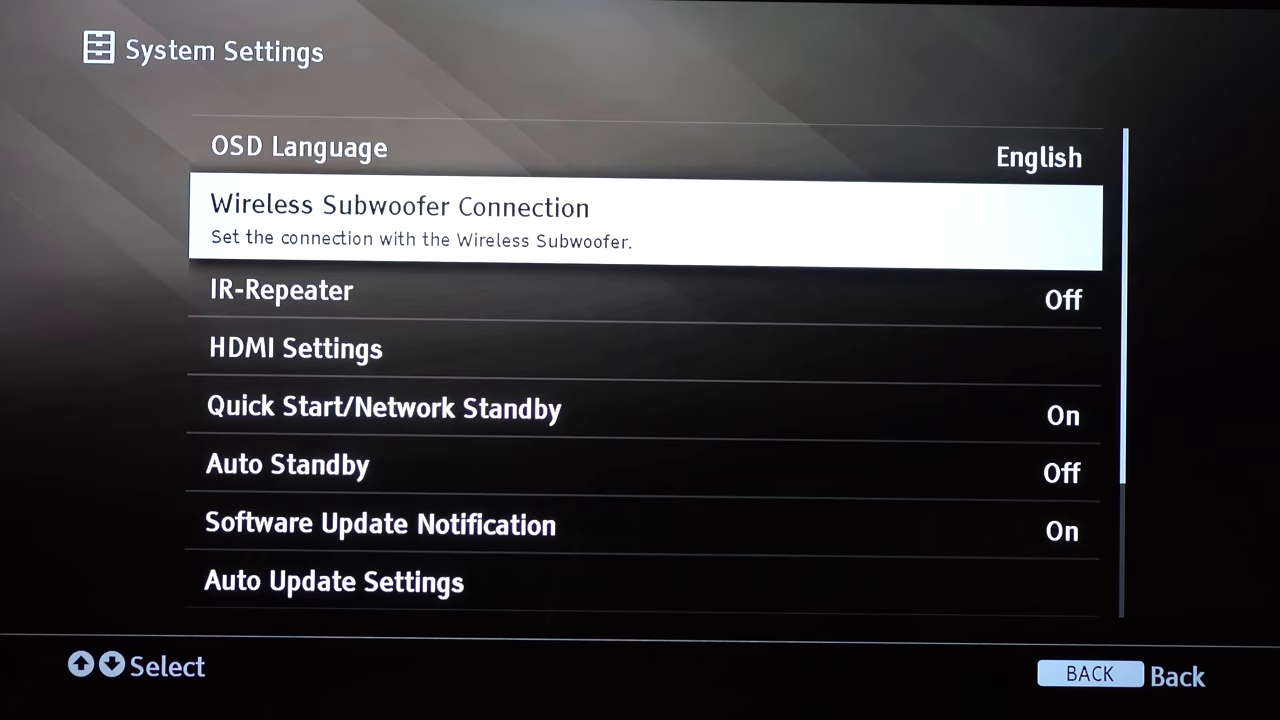
Set the HDMI Signal Format for HDMI IN 2 to Enhanced format.
key(Down)
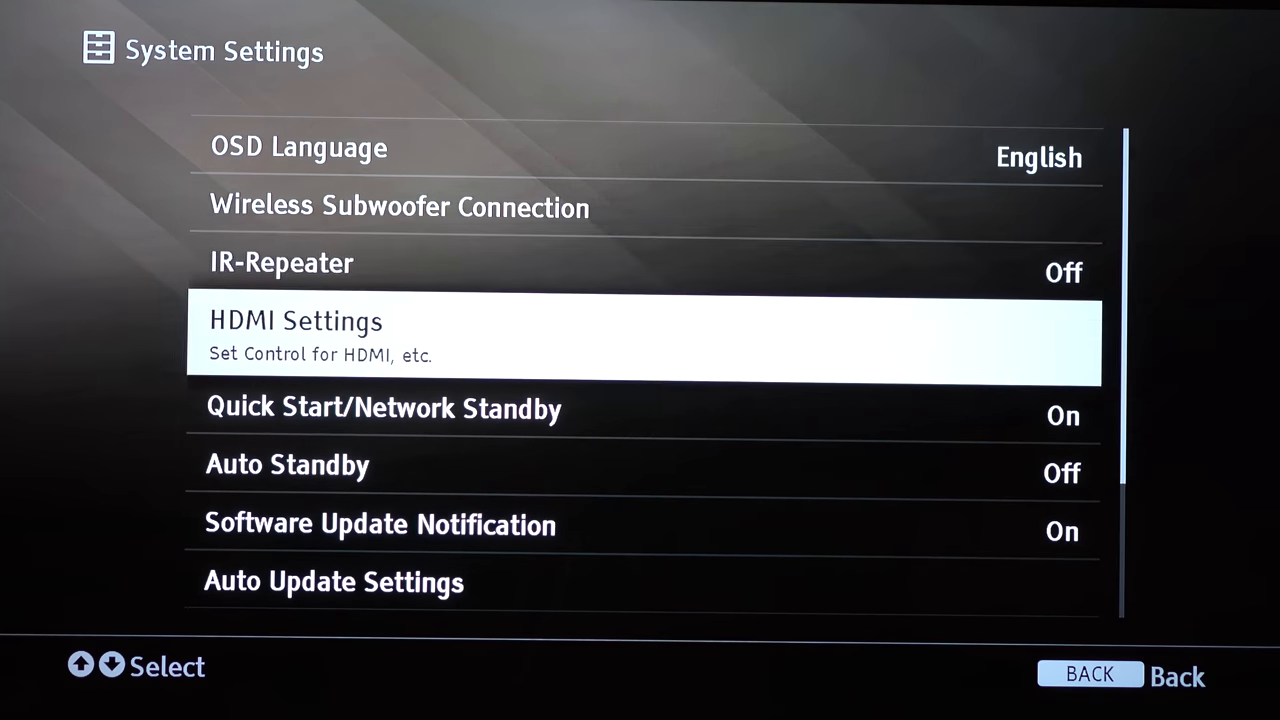
click(645, 340)
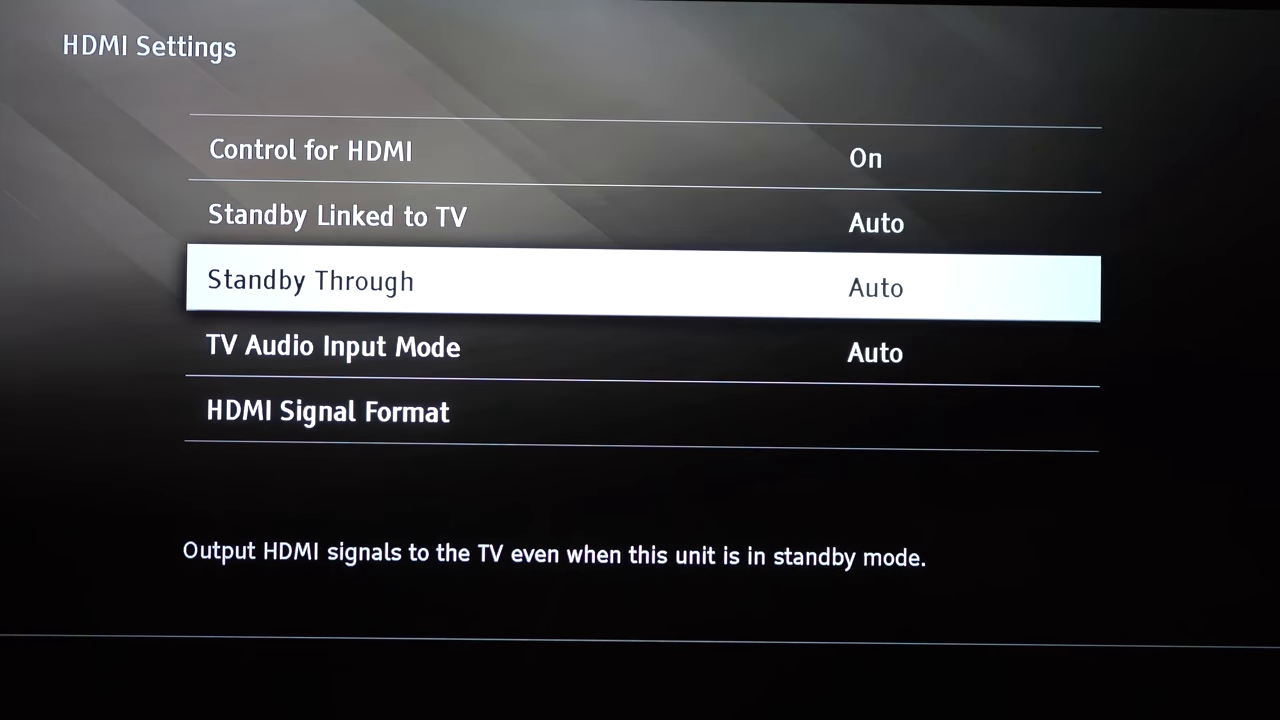
key(Down)
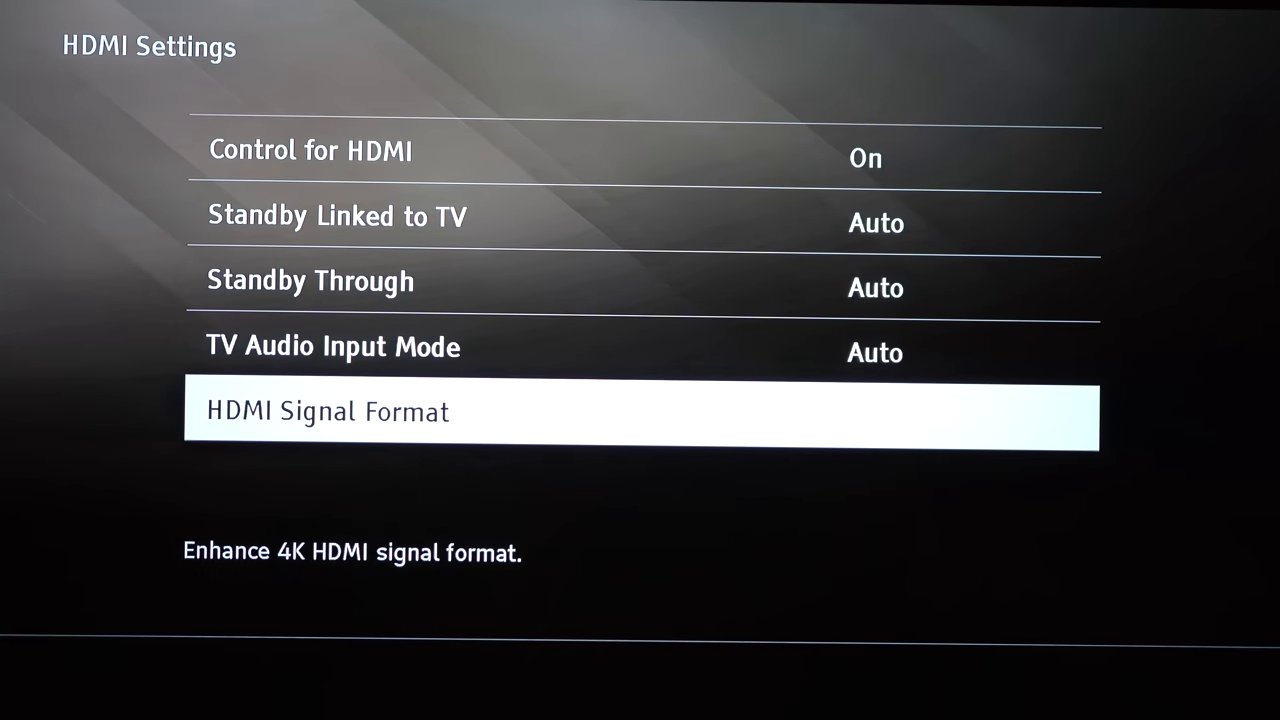
click(327, 411)
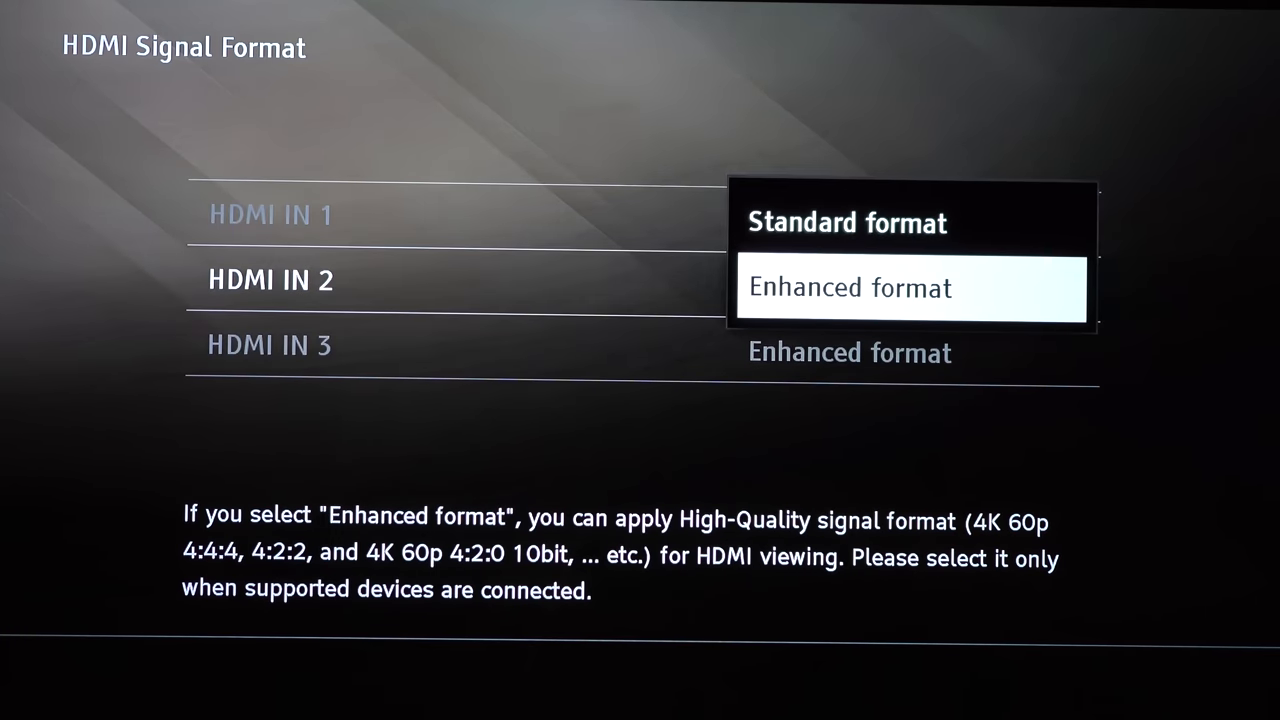
click(850, 287)
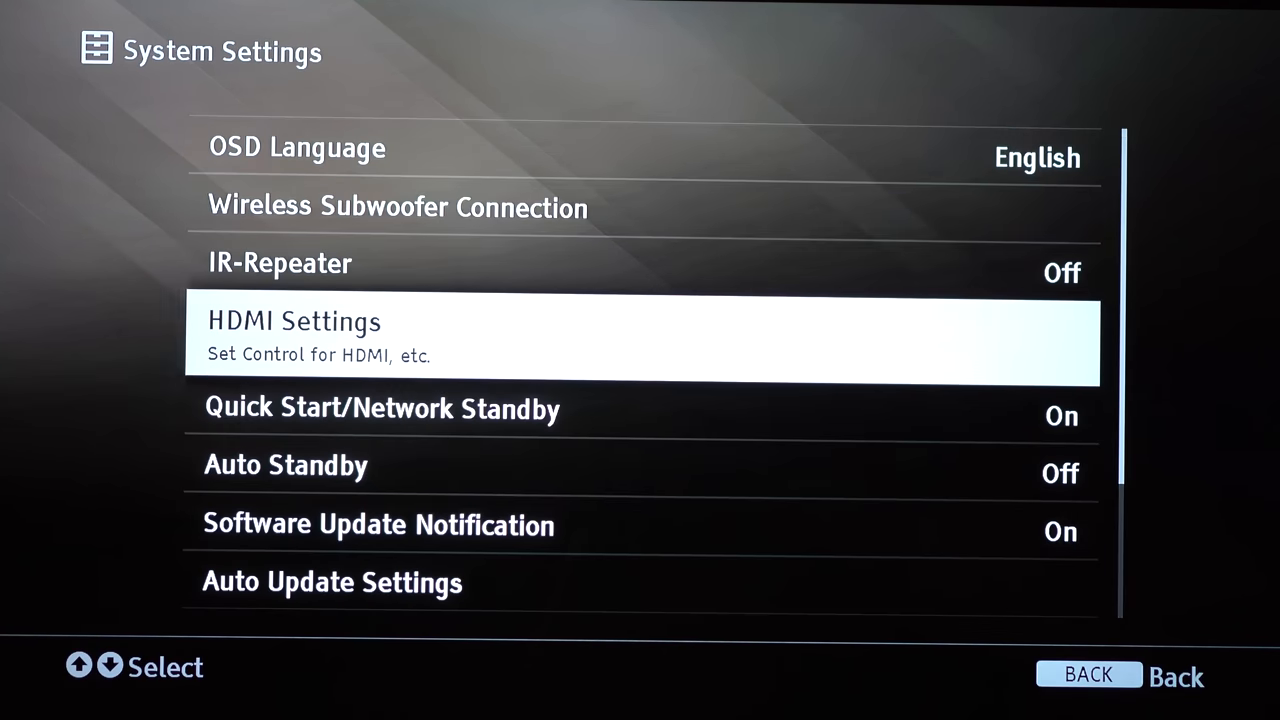
key(down)
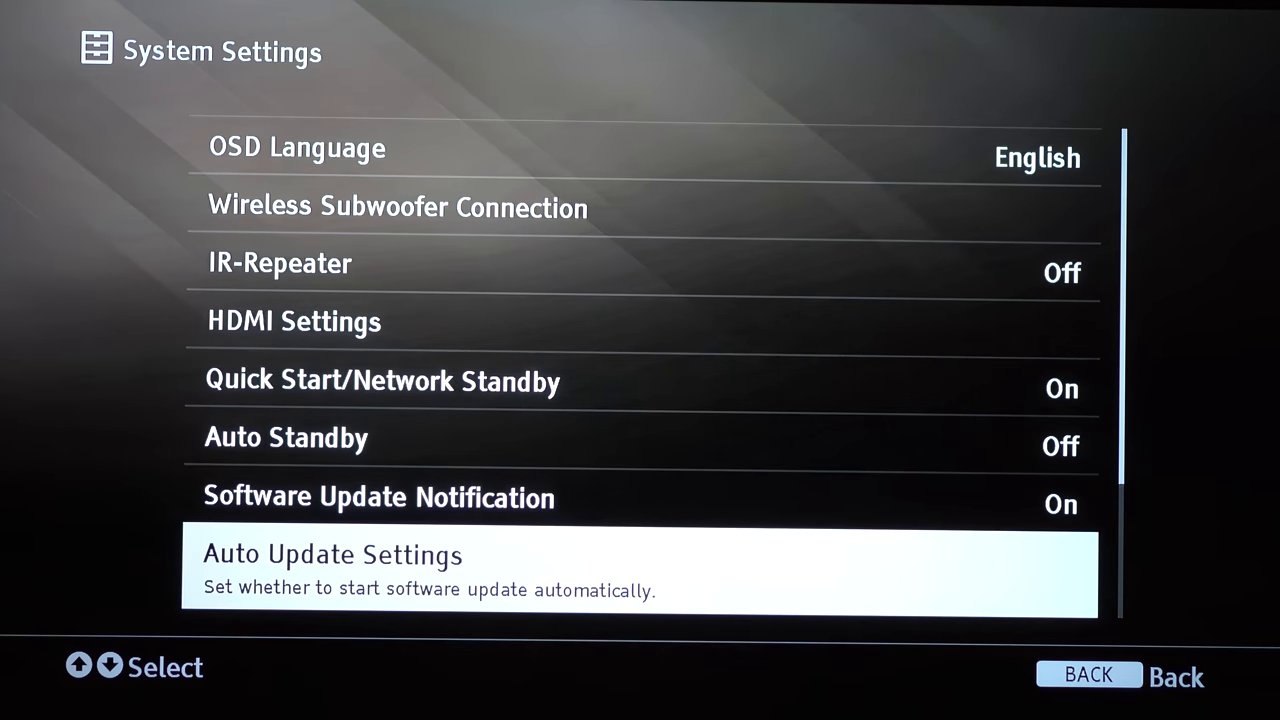
scroll(down, 3)
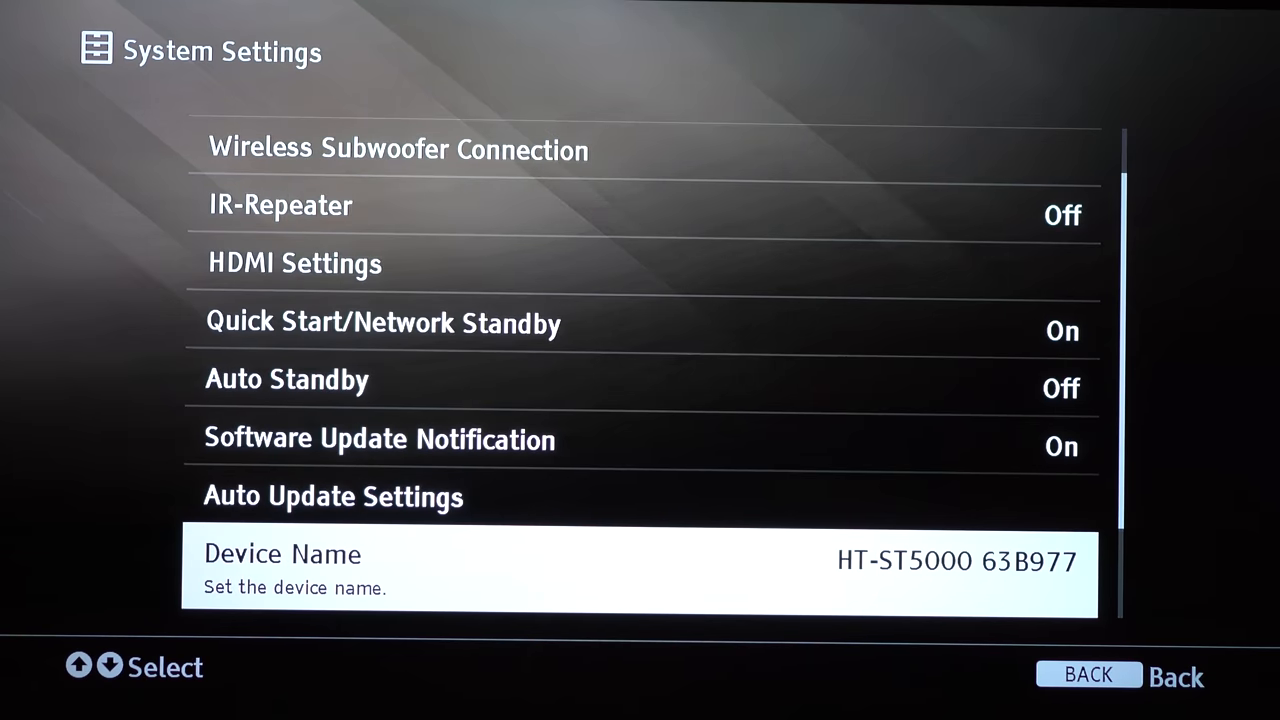
Check Home Network Access Control permissions and Input Skip settings, then back out to Setup.
scroll(down, 3)
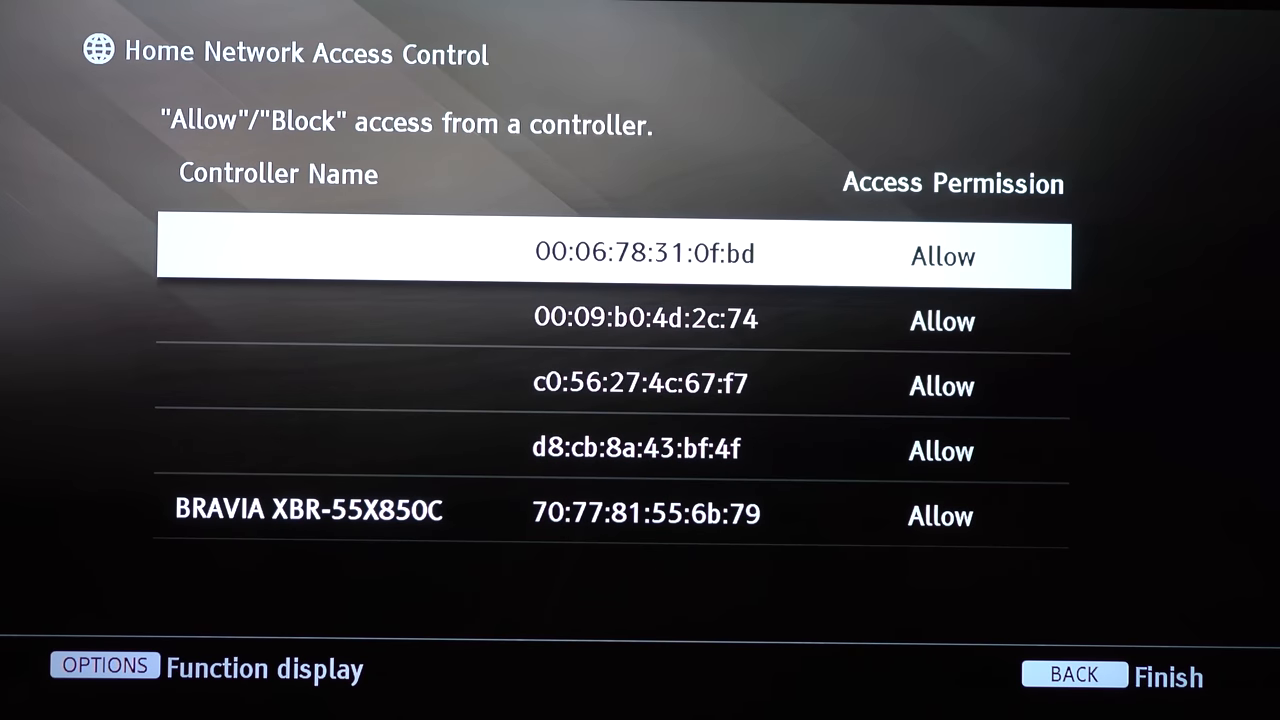
click(1075, 674)
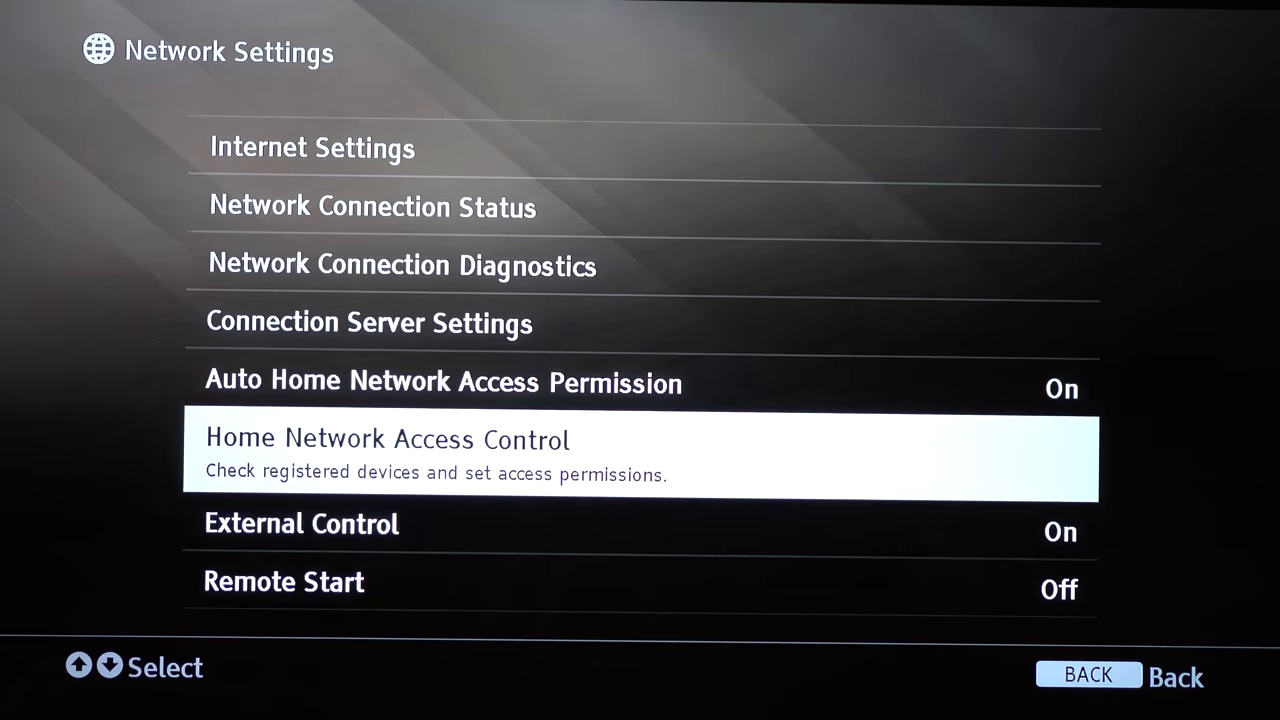
key(down)
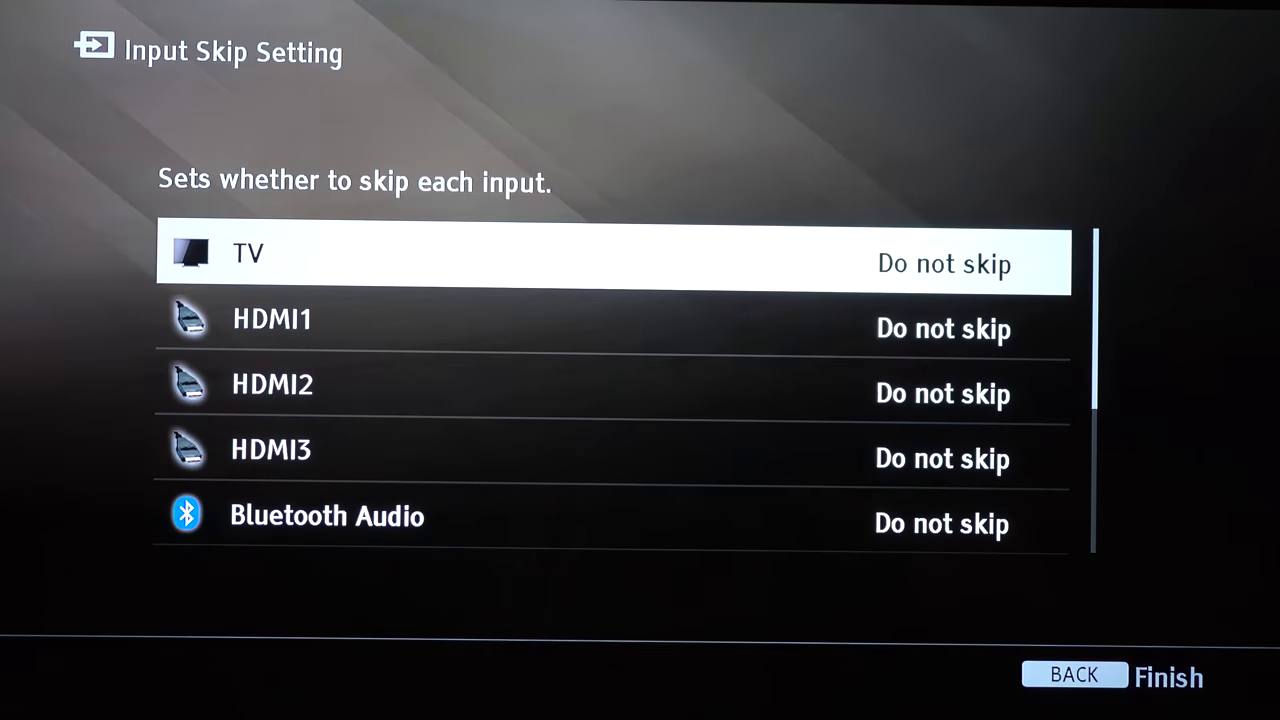
click(1074, 675)
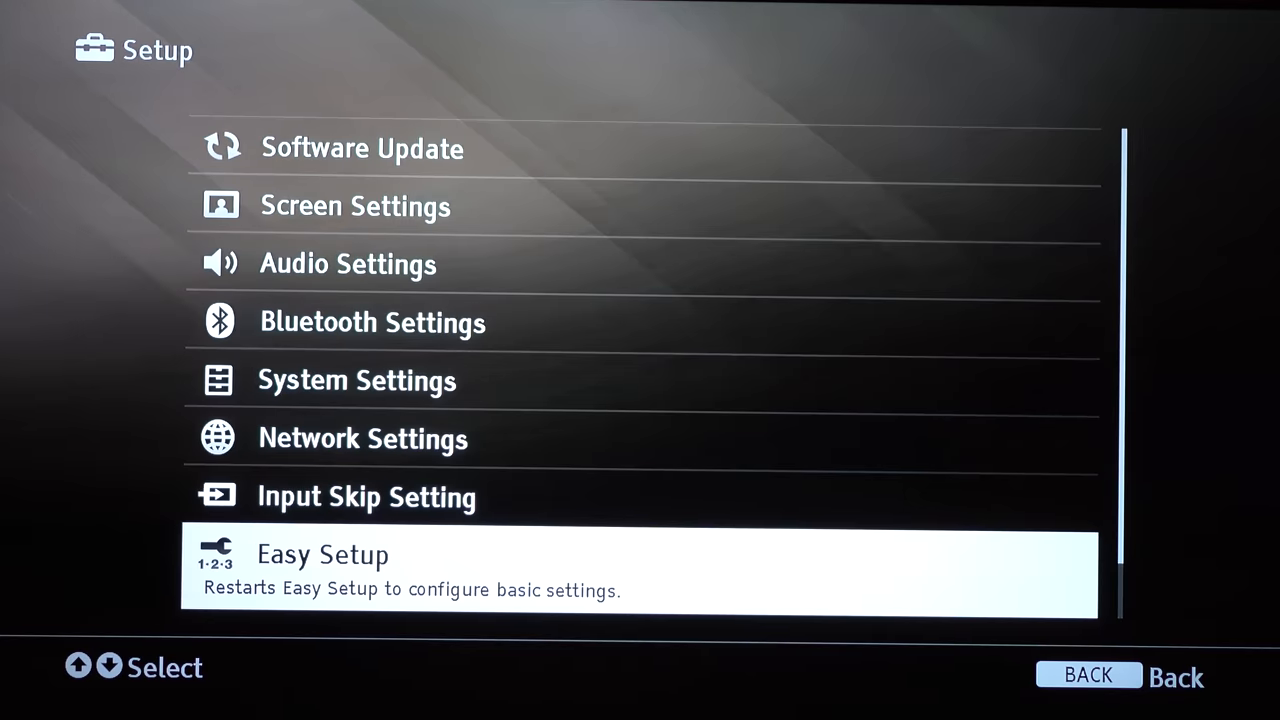